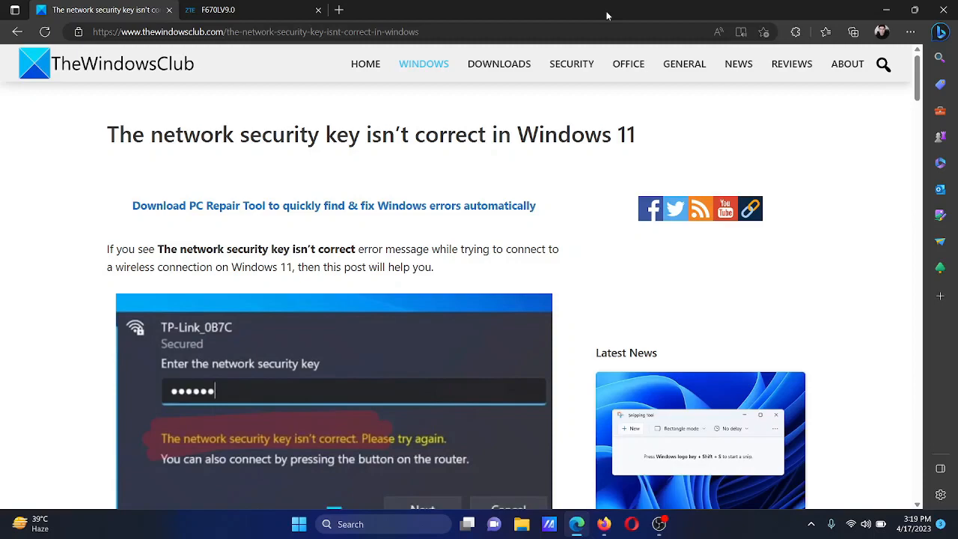
Scroll the TheWindowsClub article down to its numbered list of five fixes
{"action": "scroll", "scroll_direction": "down", "scroll_amount": 3}
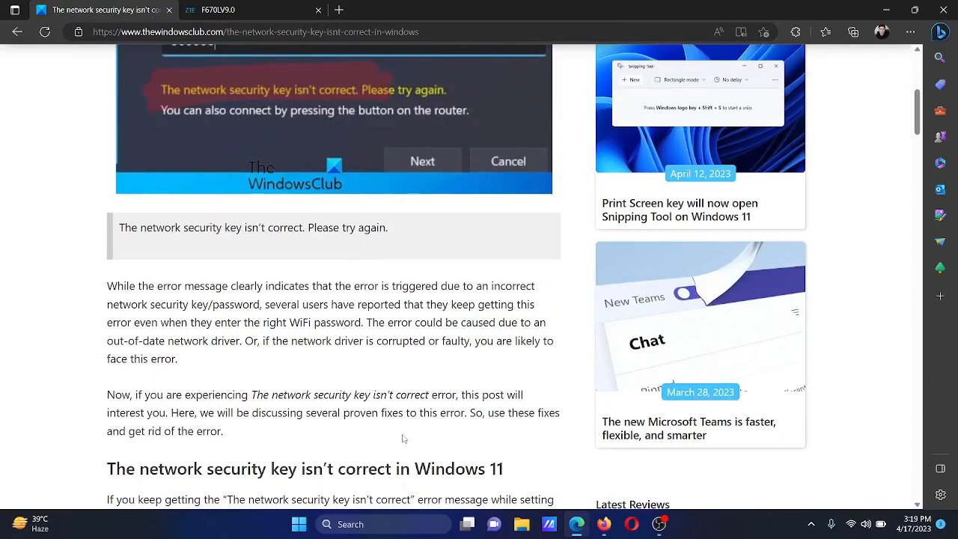
{"action": "scroll", "scroll_direction": "down", "scroll_amount": 3}
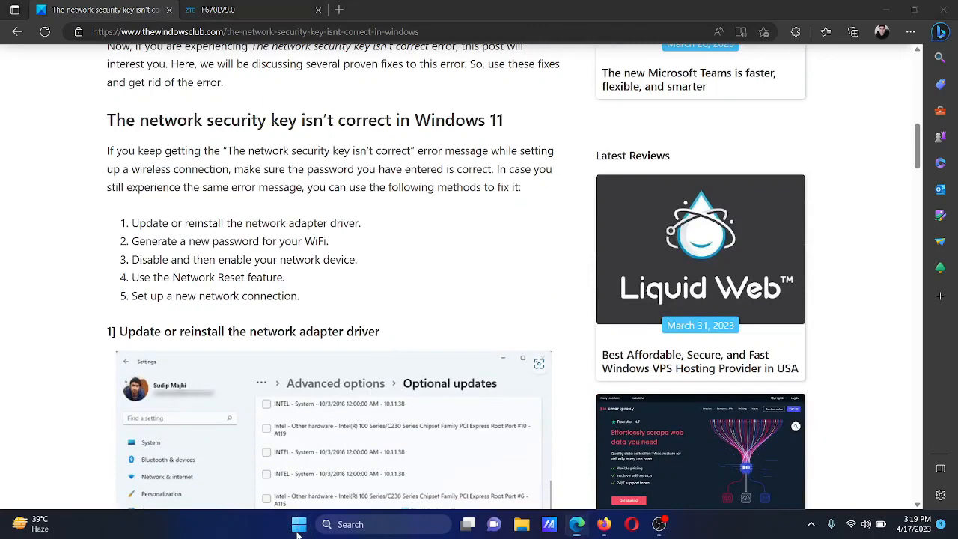
Reach Windows Update's Optional updates and expand the Driver updates list
{"action": "left_click", "coordinate": [297, 524]}
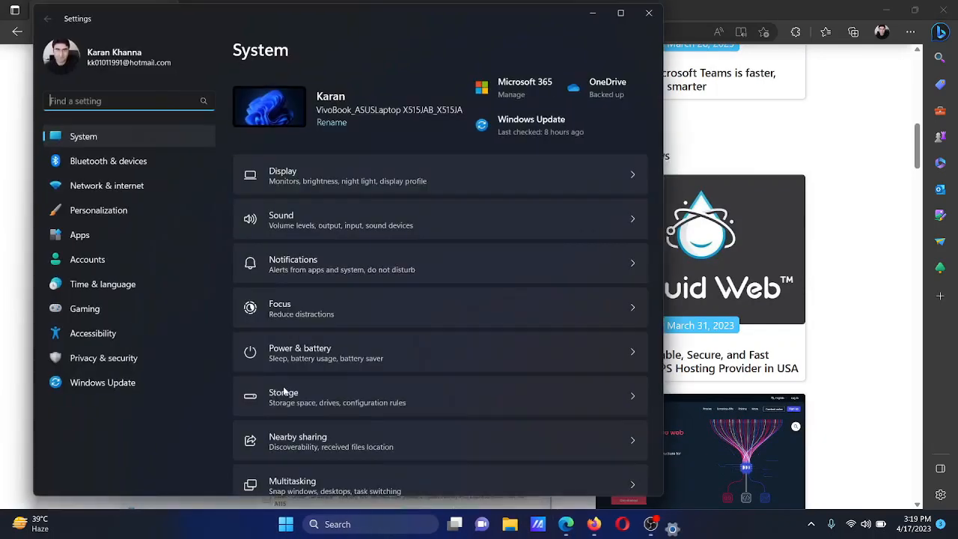
{"action": "left_click", "coordinate": [102, 383]}
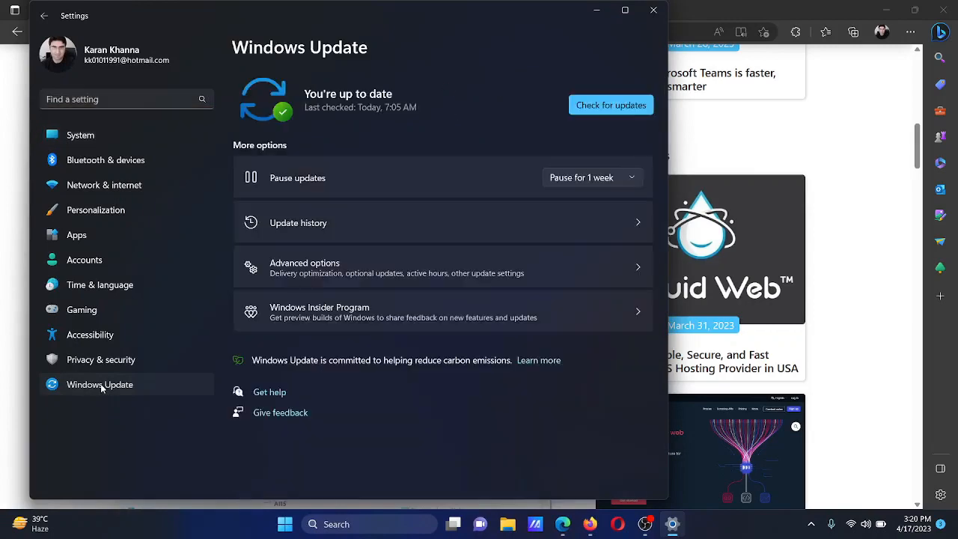
{"action": "mouse_move", "coordinate": [218, 274]}
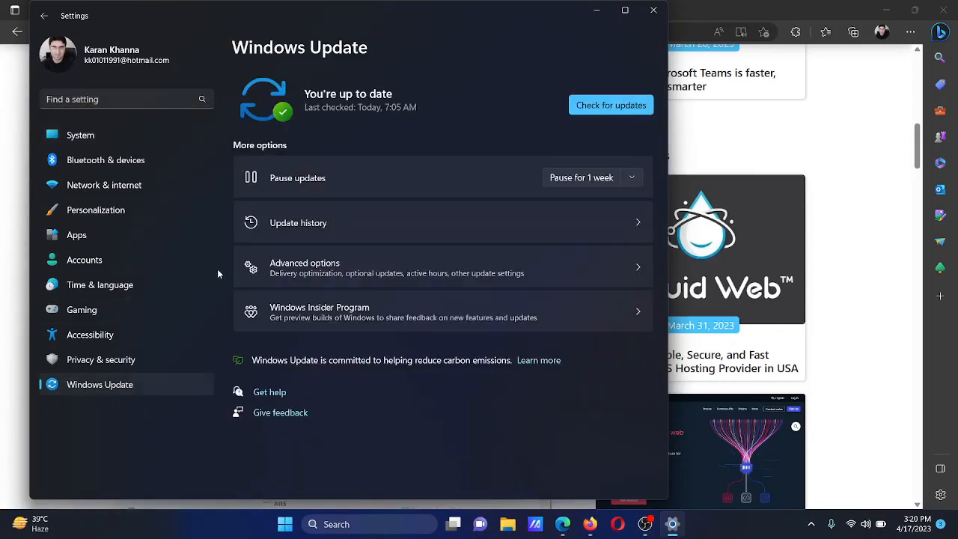
{"action": "left_click", "coordinate": [443, 266]}
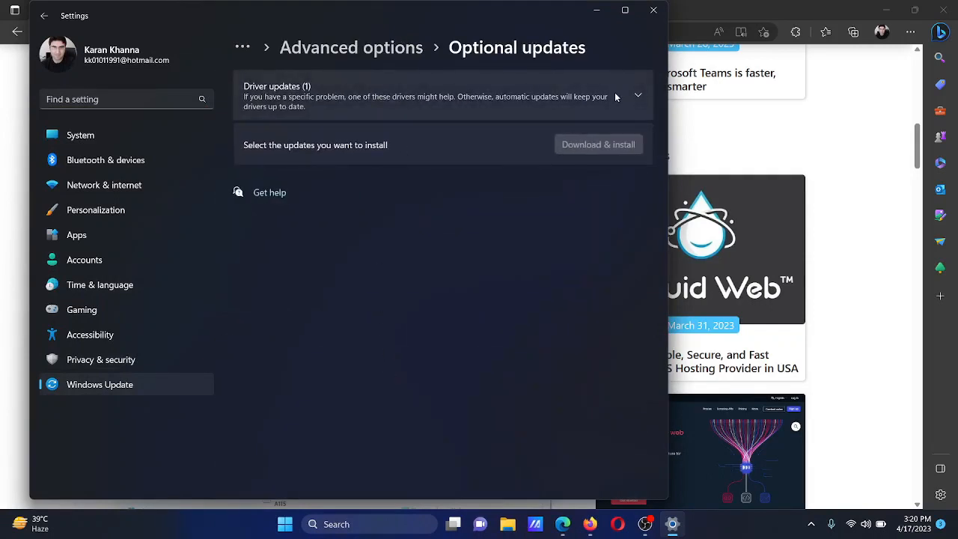
{"action": "left_click", "coordinate": [638, 94]}
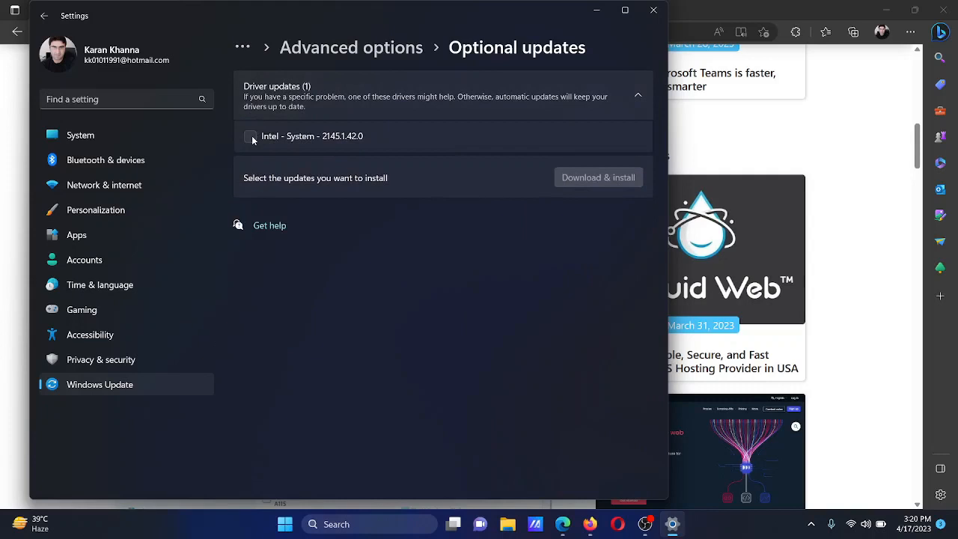
Install the Intel - System 2145.1.42.0 driver update and check its progress
{"action": "left_click", "coordinate": [250, 136]}
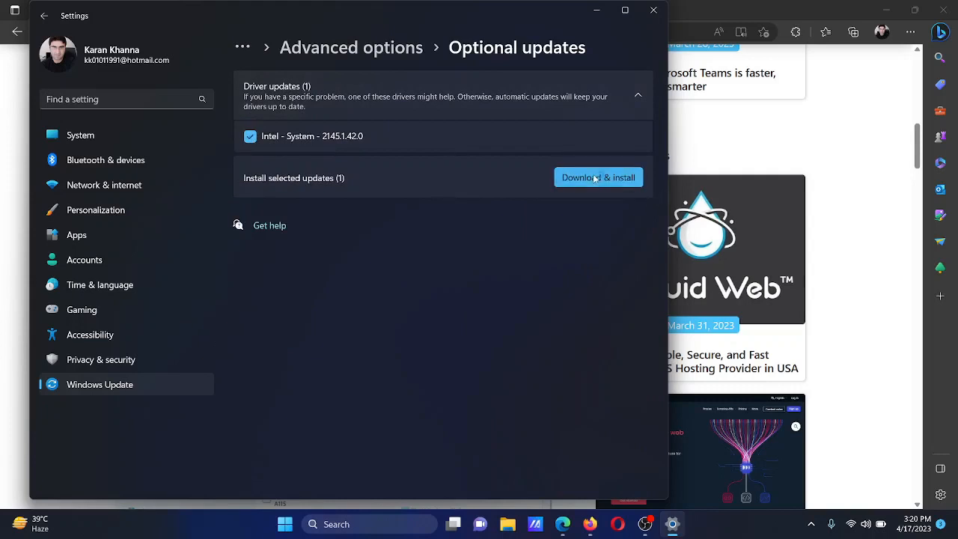
{"action": "left_click", "coordinate": [598, 176]}
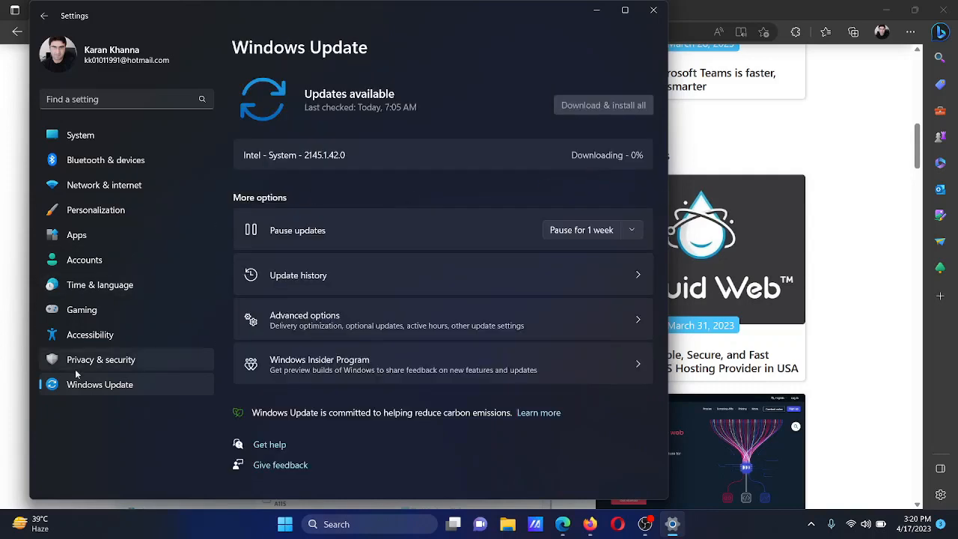
{"action": "left_click", "coordinate": [602, 104]}
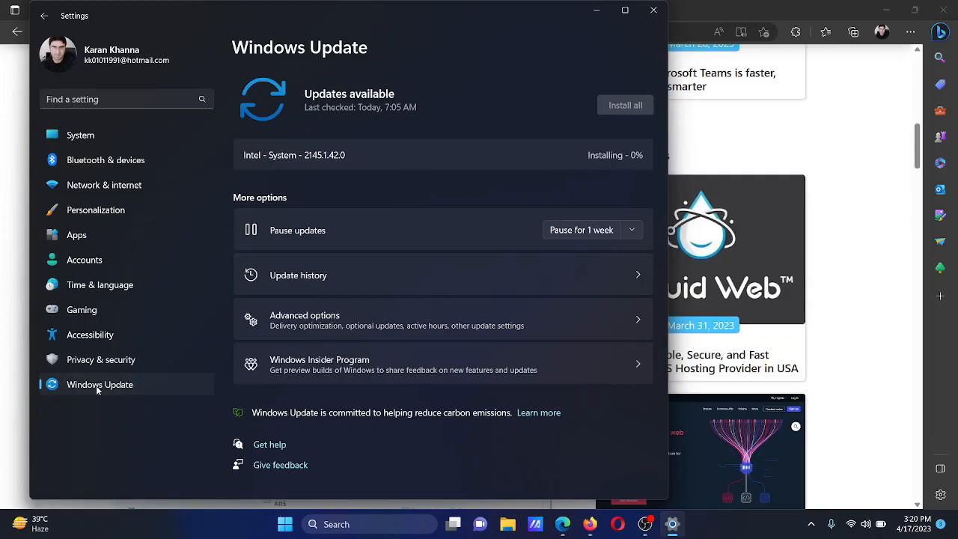
{"action": "mouse_move", "coordinate": [606, 42]}
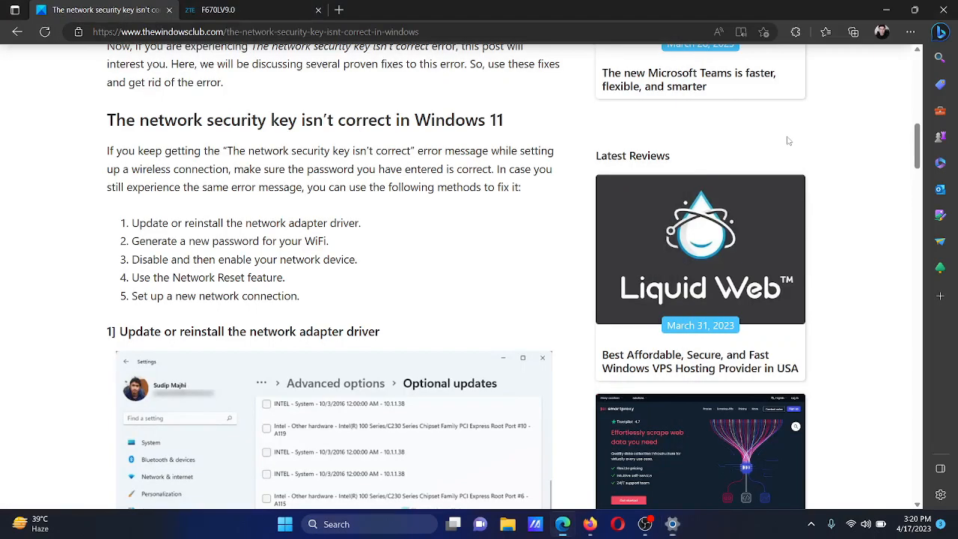
{"action": "scroll", "scroll_direction": "down", "scroll_amount": 3}
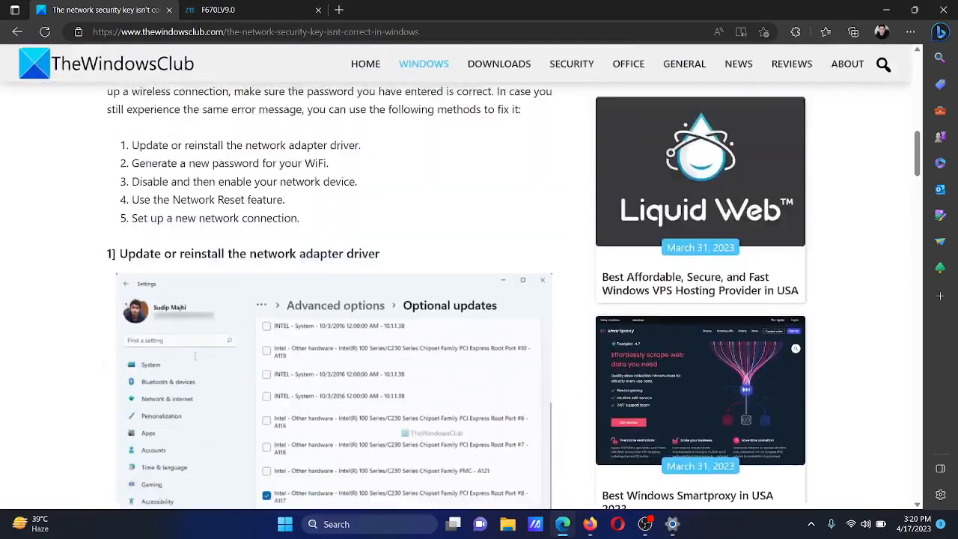
{"action": "scroll", "scroll_direction": "up", "scroll_amount": 3}
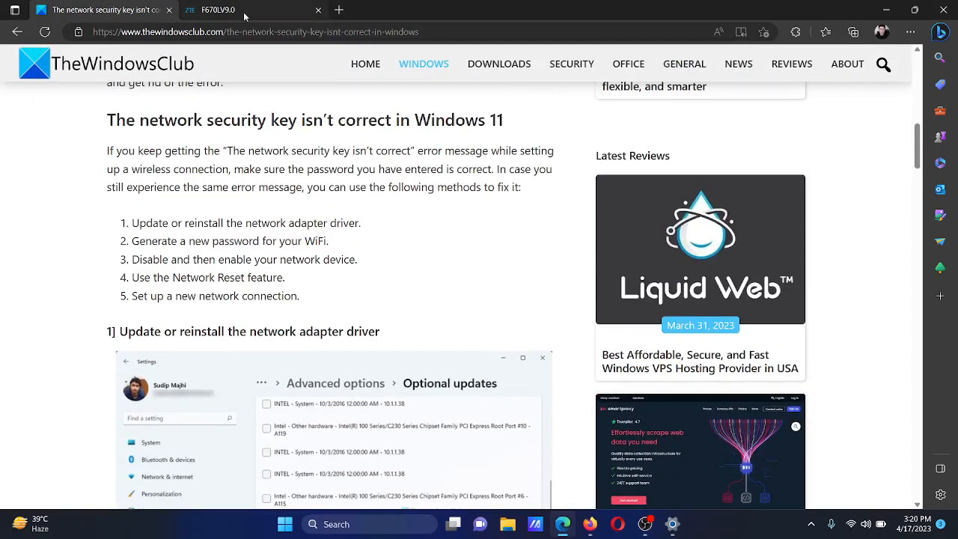
Visit the router admin page, then highlight the article's 'Disable and then enable your network device' fix
{"action": "left_click", "coordinate": [217, 9]}
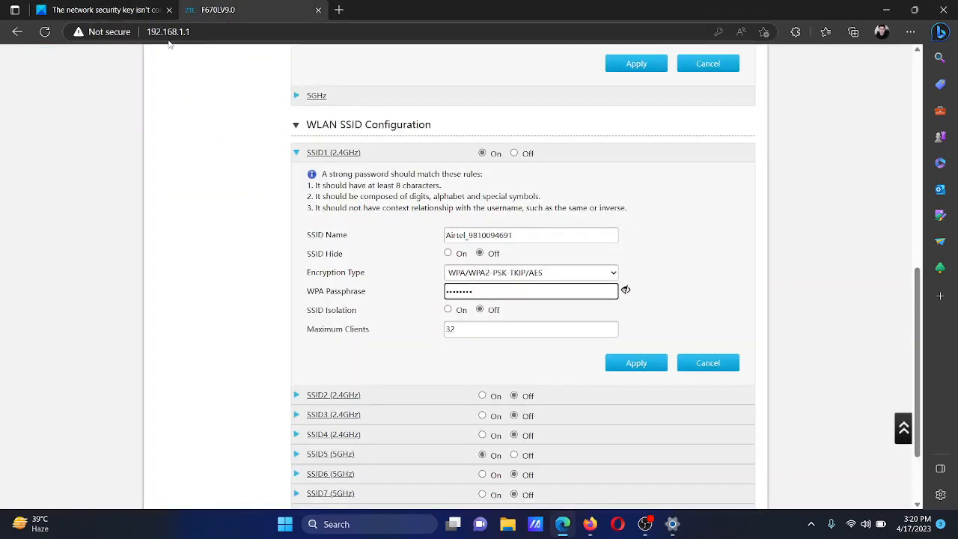
{"action": "mouse_move", "coordinate": [168, 41]}
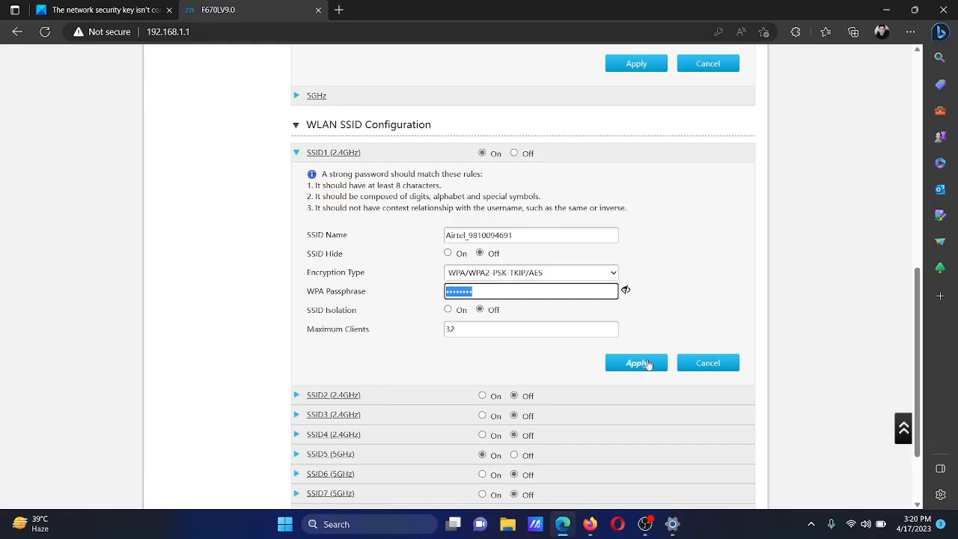
{"action": "left_click", "coordinate": [98, 9]}
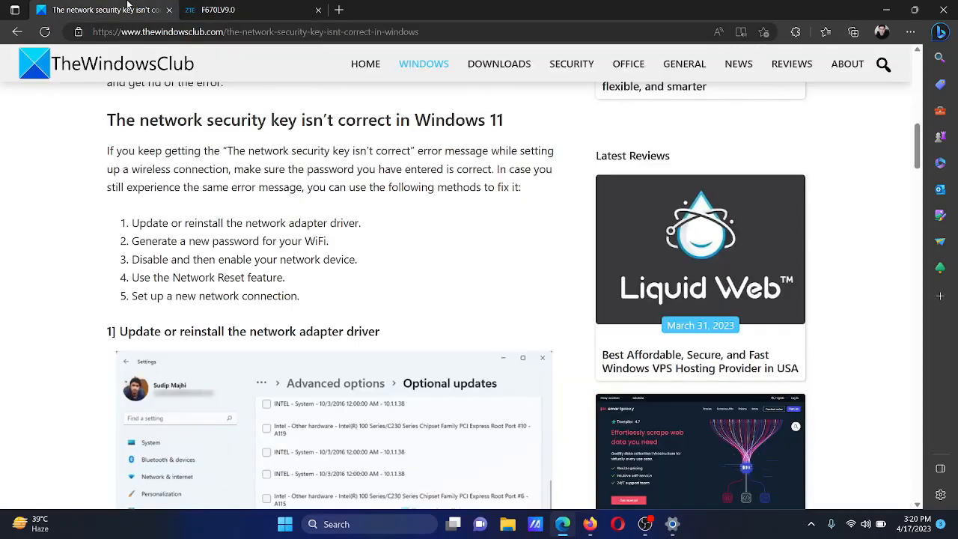
{"action": "double_click", "coordinate": [147, 259]}
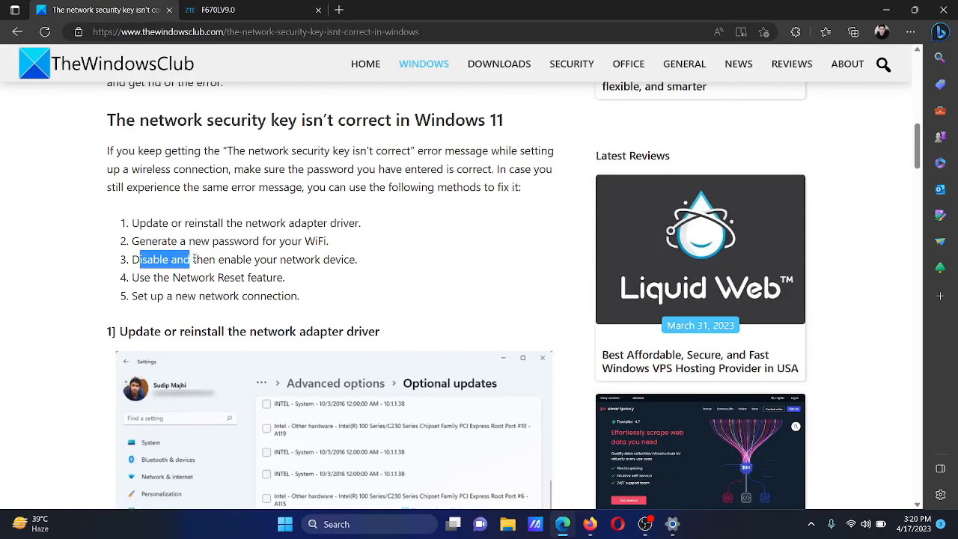
{"action": "left_click_drag", "start_coordinate": [192, 259], "coordinate": [347, 259]}
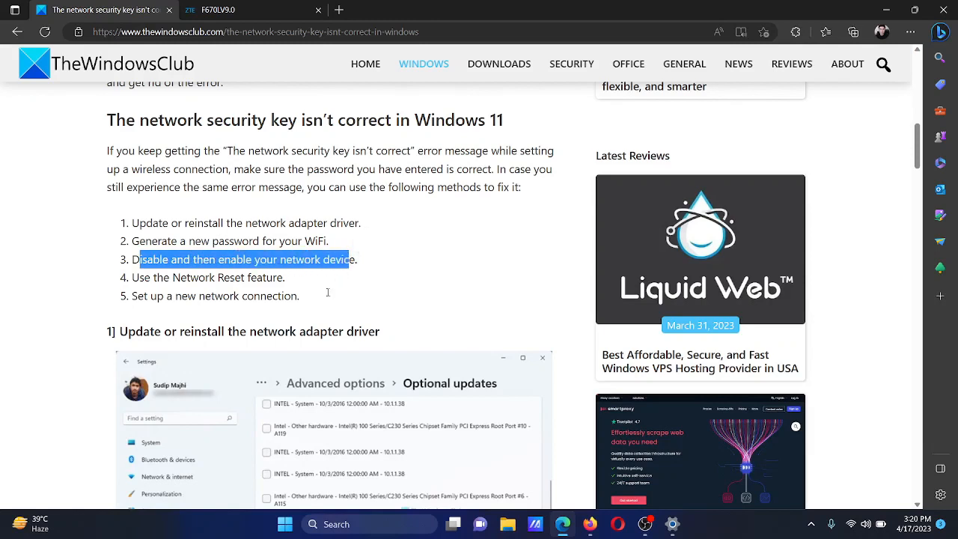
{"action": "left_click", "coordinate": [328, 294]}
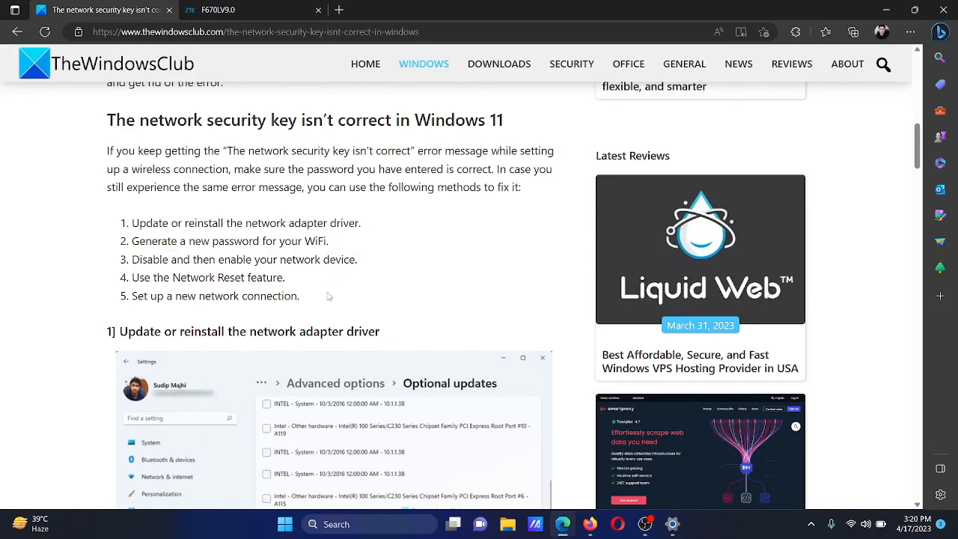
Launch Network Connections via the Run dialog with ncpa.cpl
{"action": "key", "text": "Win+r"}
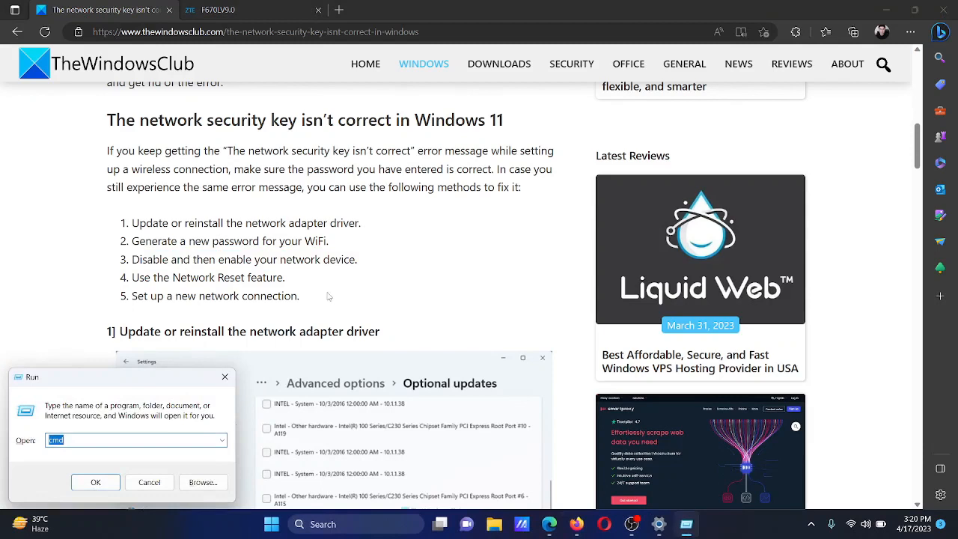
{"action": "type", "text": "ncpa."}
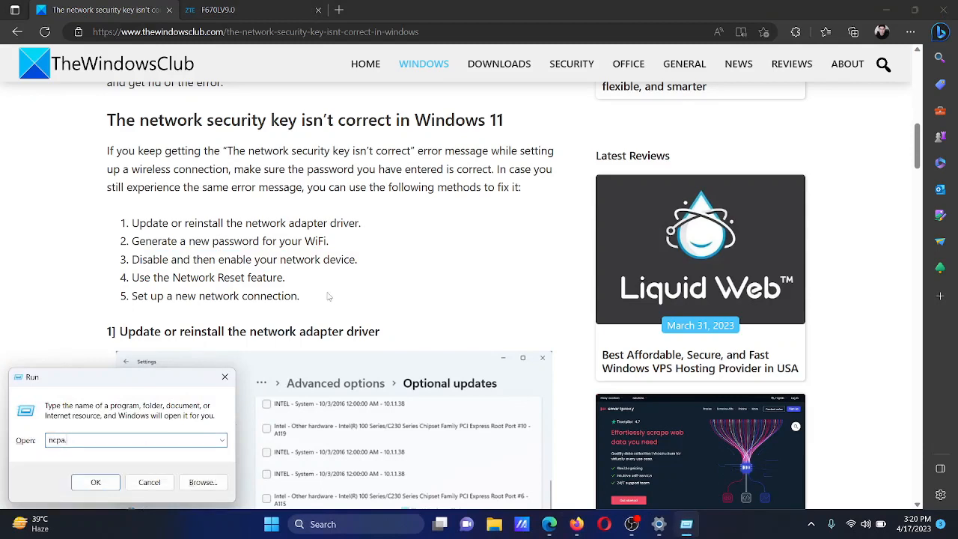
{"action": "left_click", "coordinate": [96, 482]}
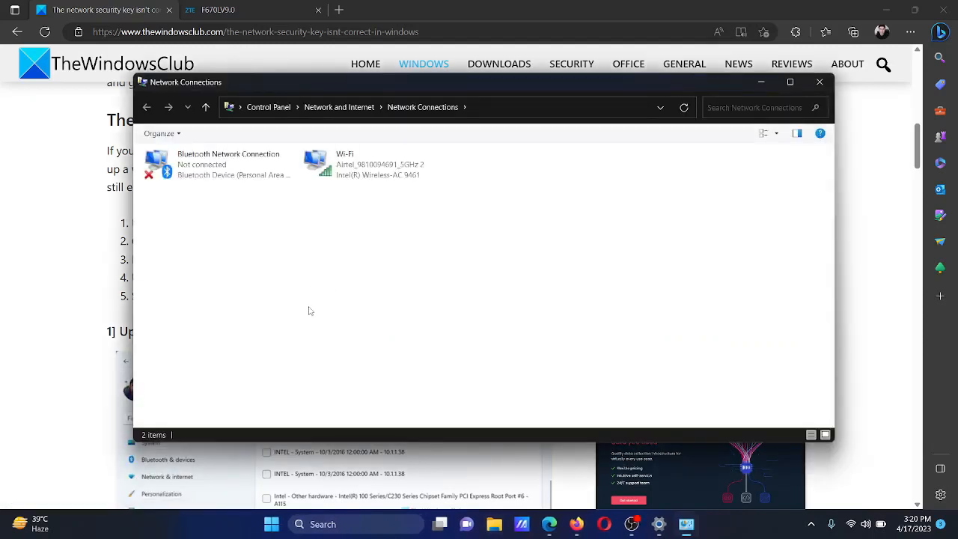
Disable the Wi-Fi adapter and then enable it again from its context menu
{"action": "left_click", "coordinate": [377, 163]}
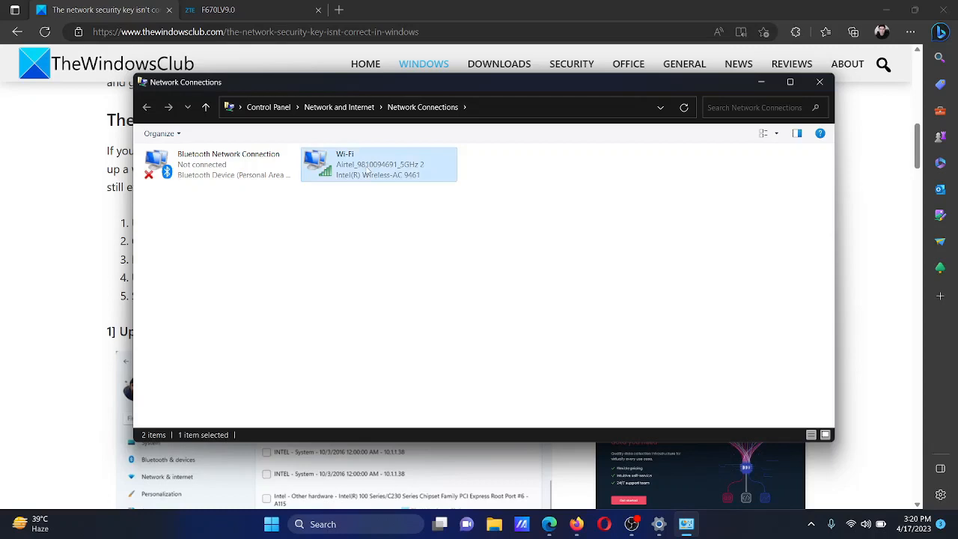
{"action": "right_click", "coordinate": [378, 164]}
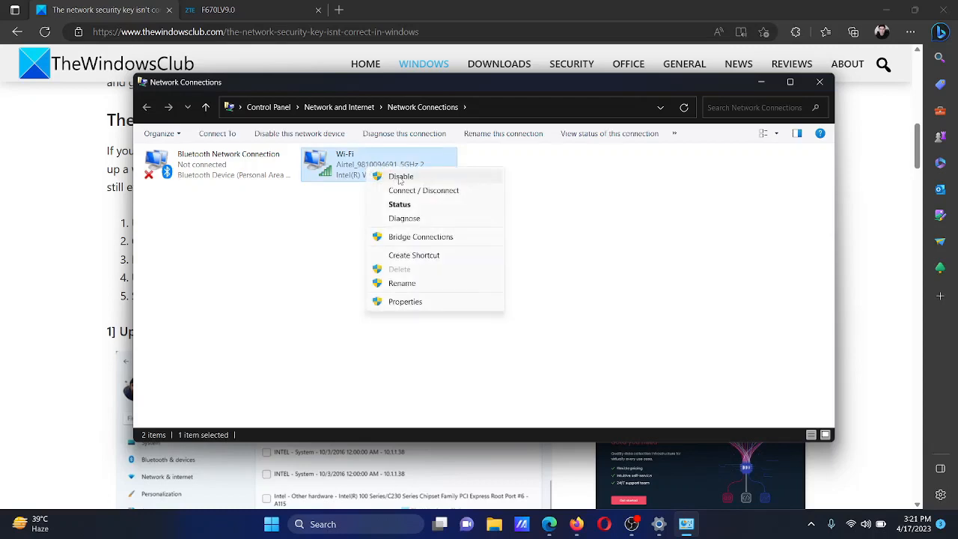
{"action": "left_click", "coordinate": [401, 177]}
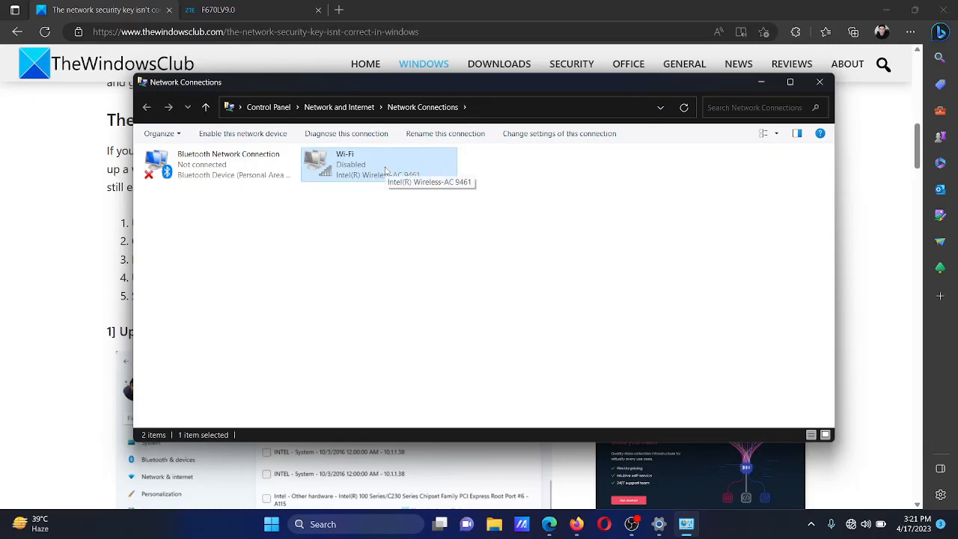
{"action": "right_click", "coordinate": [377, 163]}
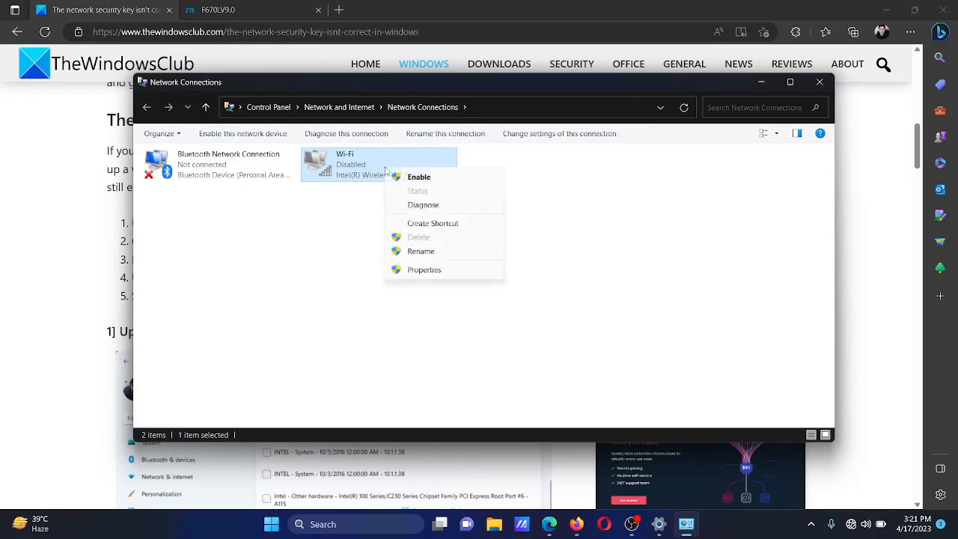
{"action": "left_click", "coordinate": [419, 177]}
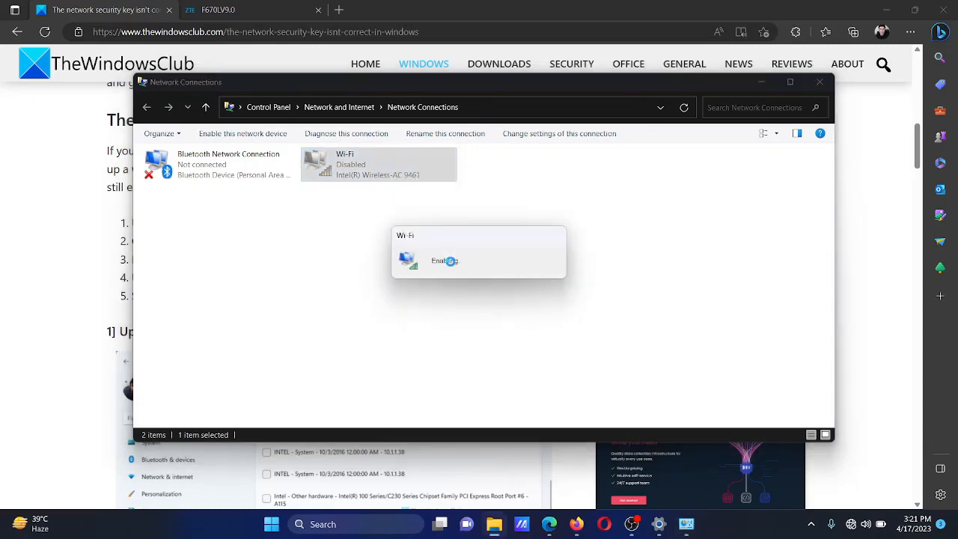
{"action": "left_click", "coordinate": [443, 260]}
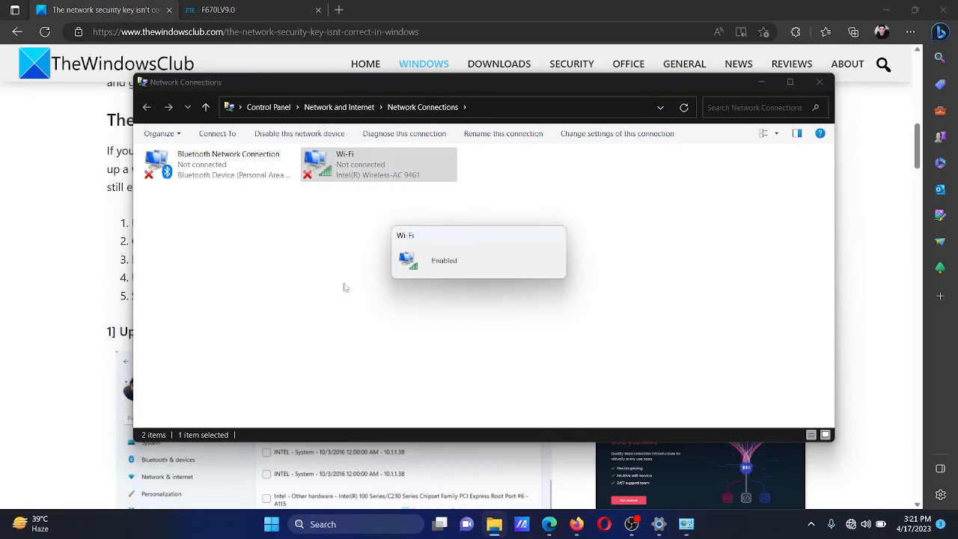
{"action": "left_click", "coordinate": [818, 81]}
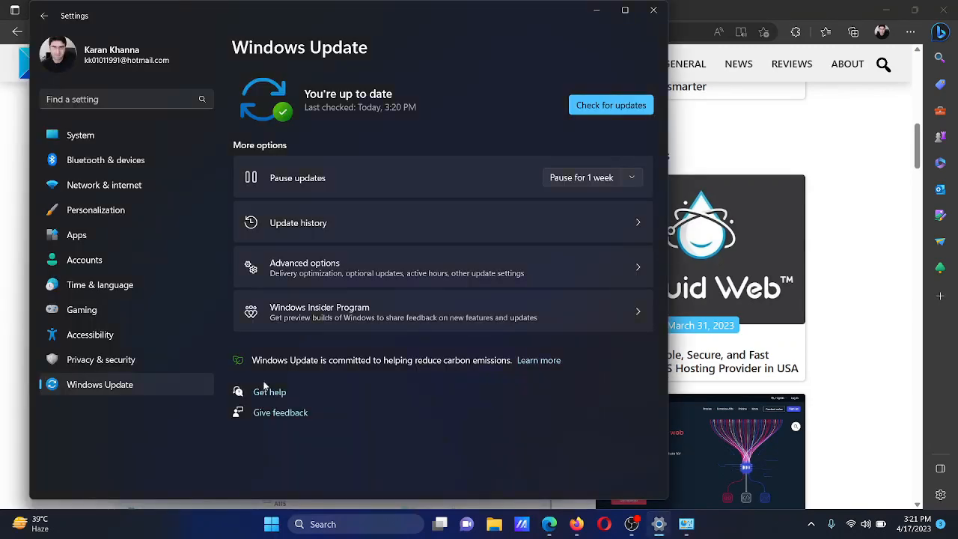
Request Reset now on the Network reset page and answer its confirmation prompt
{"action": "left_click", "coordinate": [105, 185]}
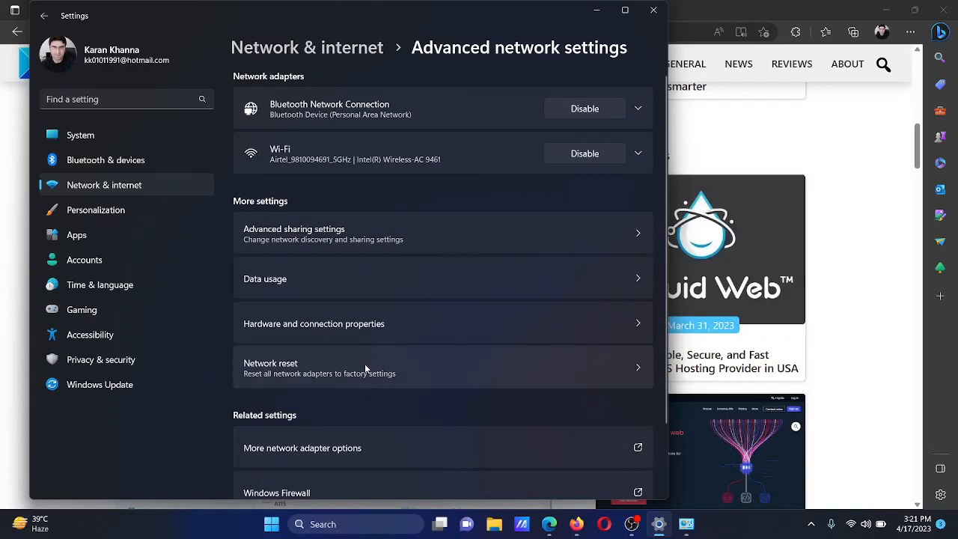
{"action": "left_click", "coordinate": [443, 367]}
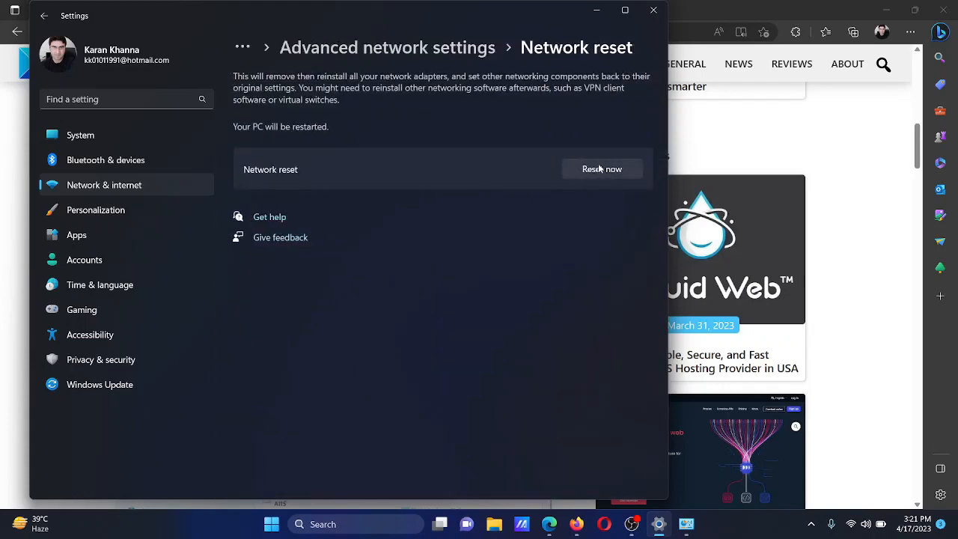
{"action": "left_click", "coordinate": [602, 167]}
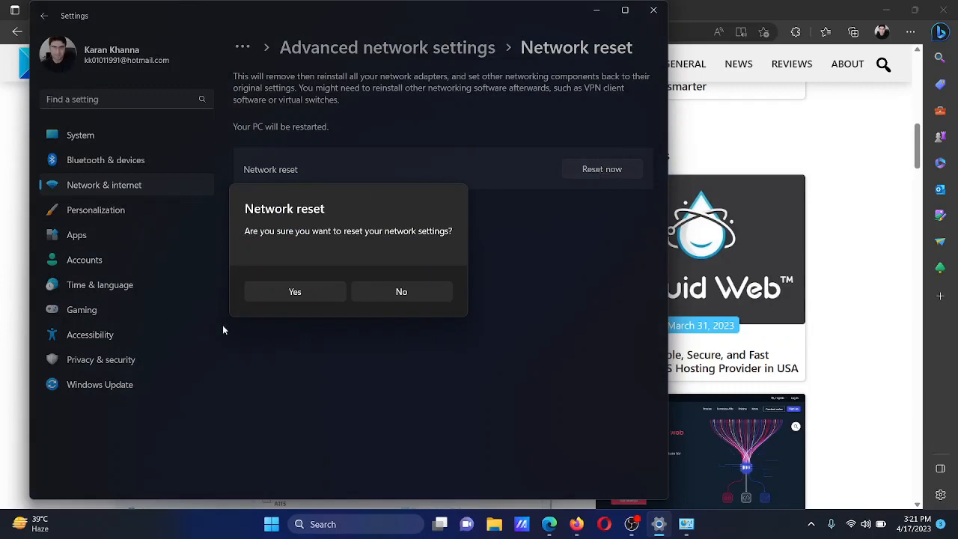
{"action": "left_click", "coordinate": [401, 291]}
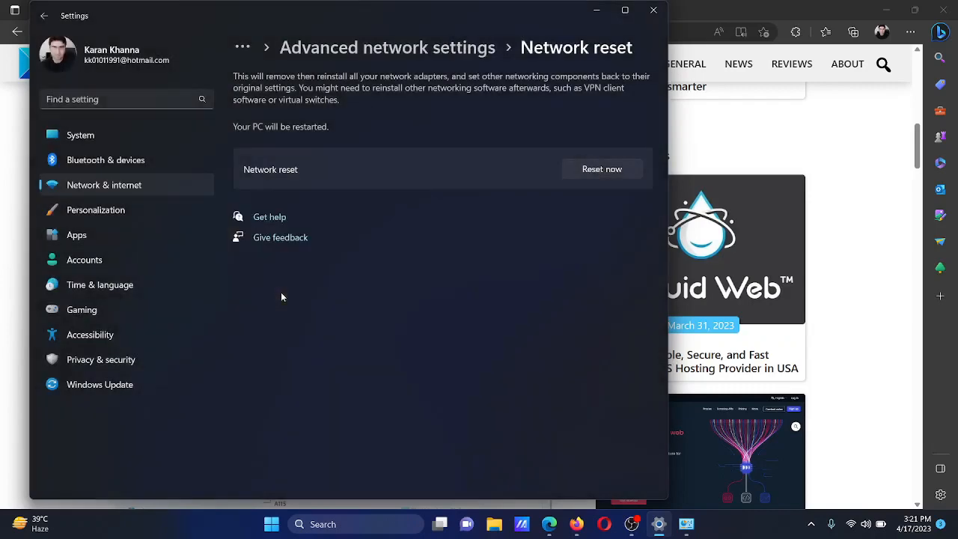
{"action": "left_click", "coordinate": [602, 167]}
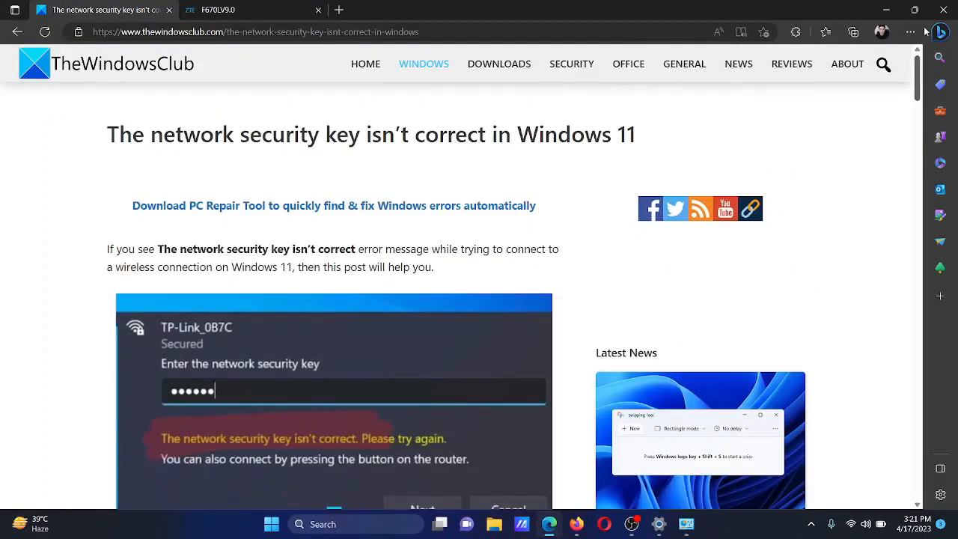
Highlight the article's title at the top of the TheWindowsClub page
{"action": "left_click_drag", "start_coordinate": [174, 135], "coordinate": [538, 134]}
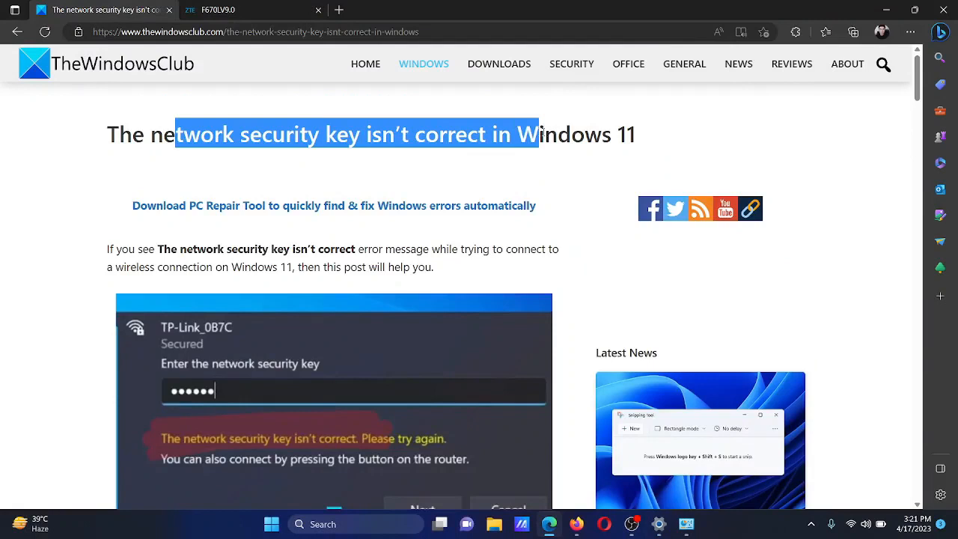